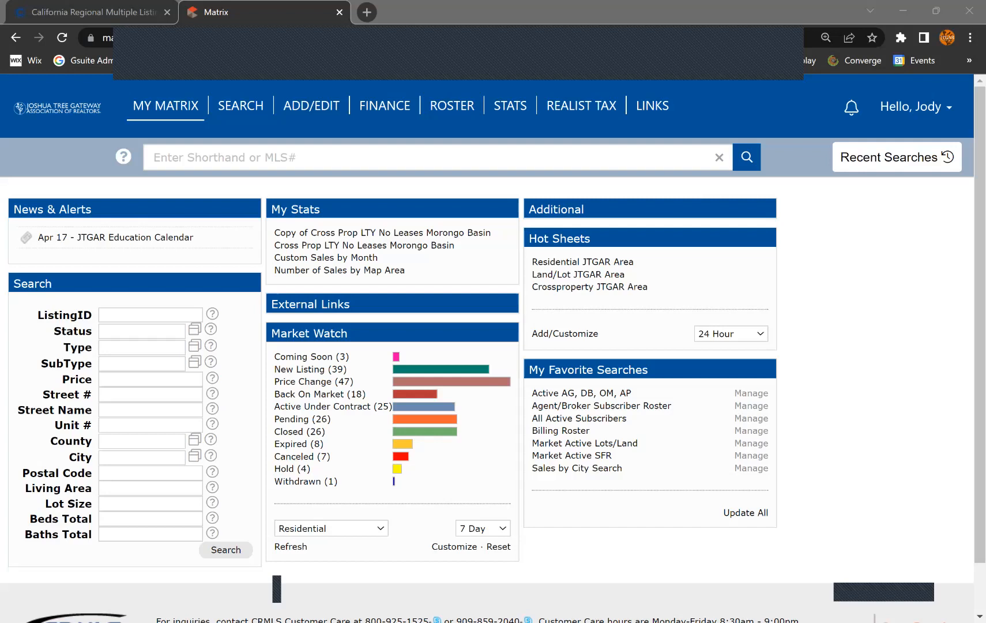
Choose the Residential Detail search from the SEARCH menu
left_click(240, 106)
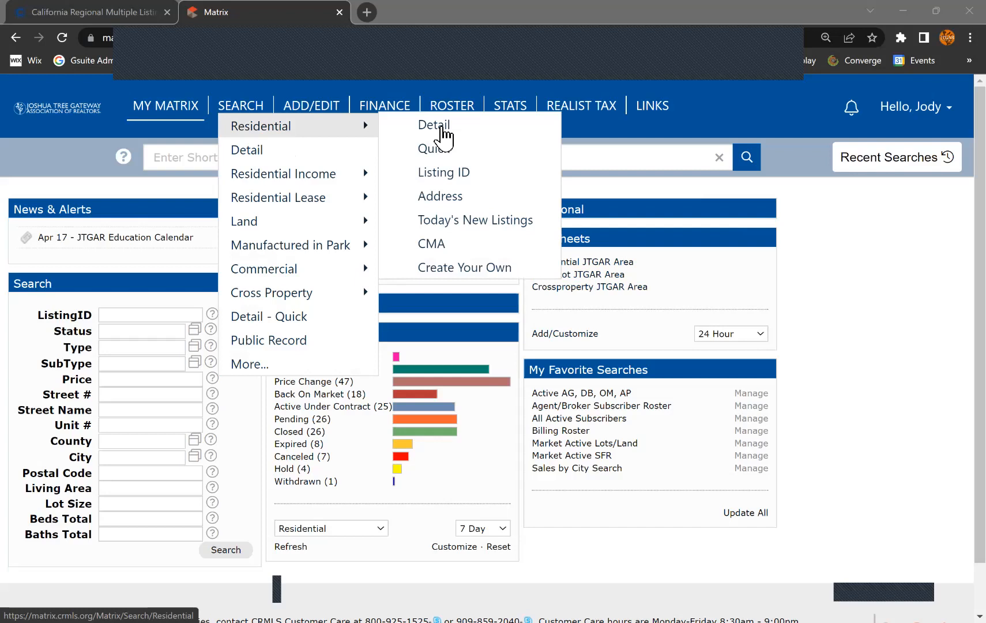
left_click(433, 124)
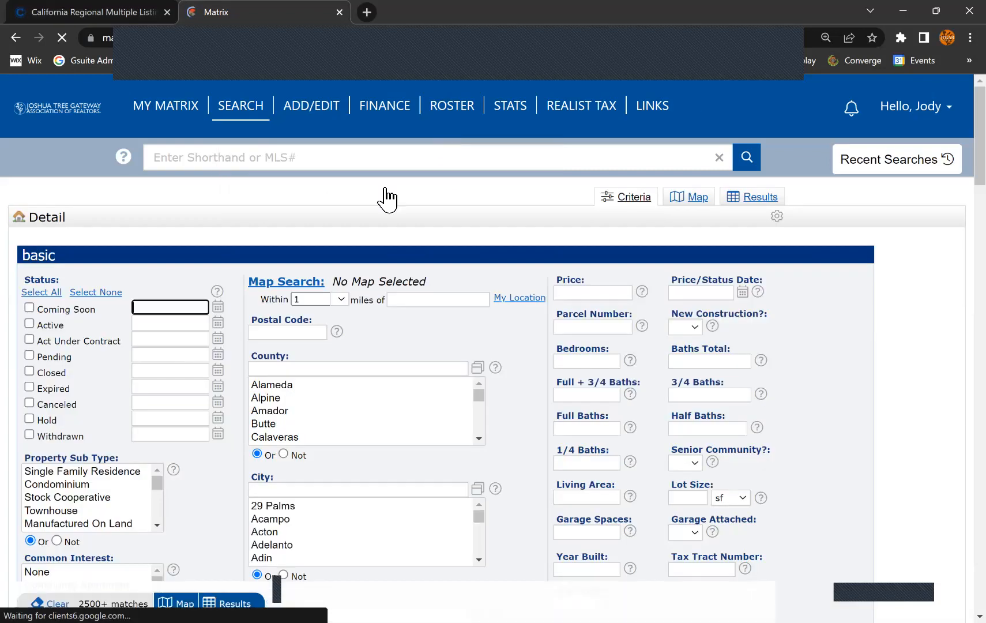
mouse_move(285, 282)
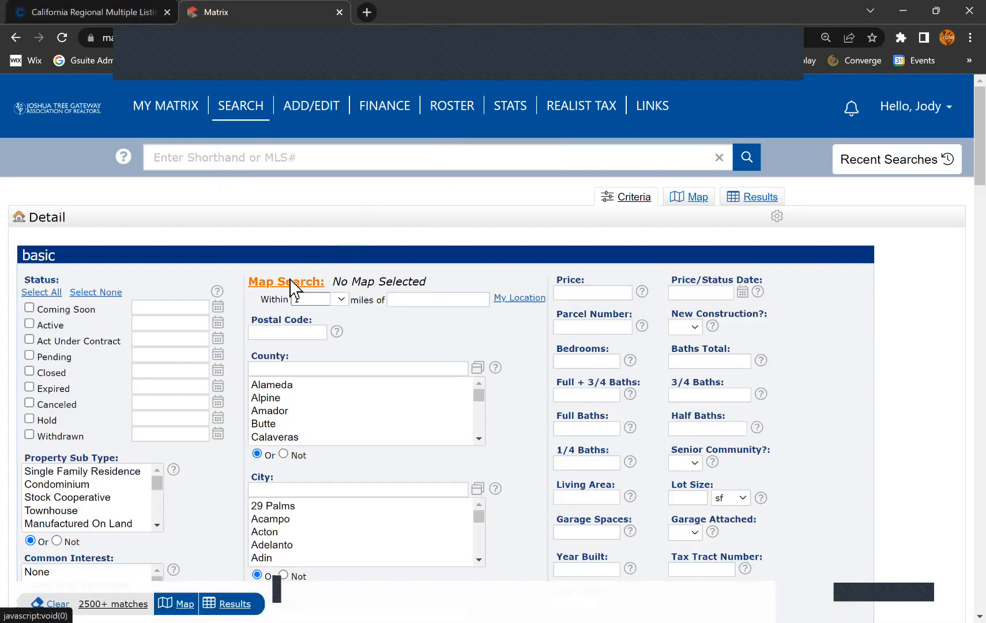
Switch to Map Search and zoom the map in on Yucca Valley
left_click(687, 196)
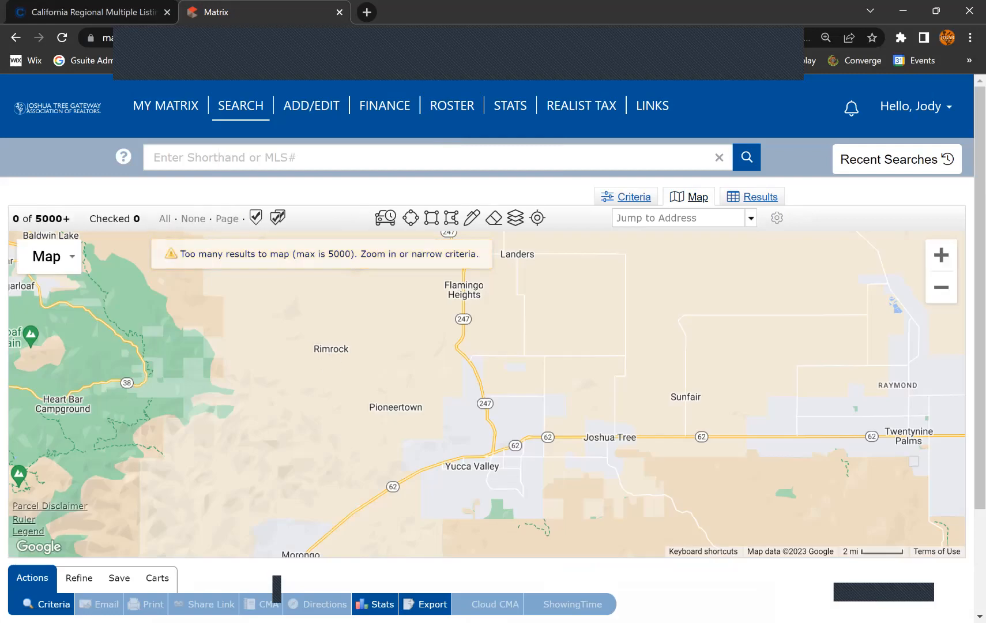
left_click(942, 255)
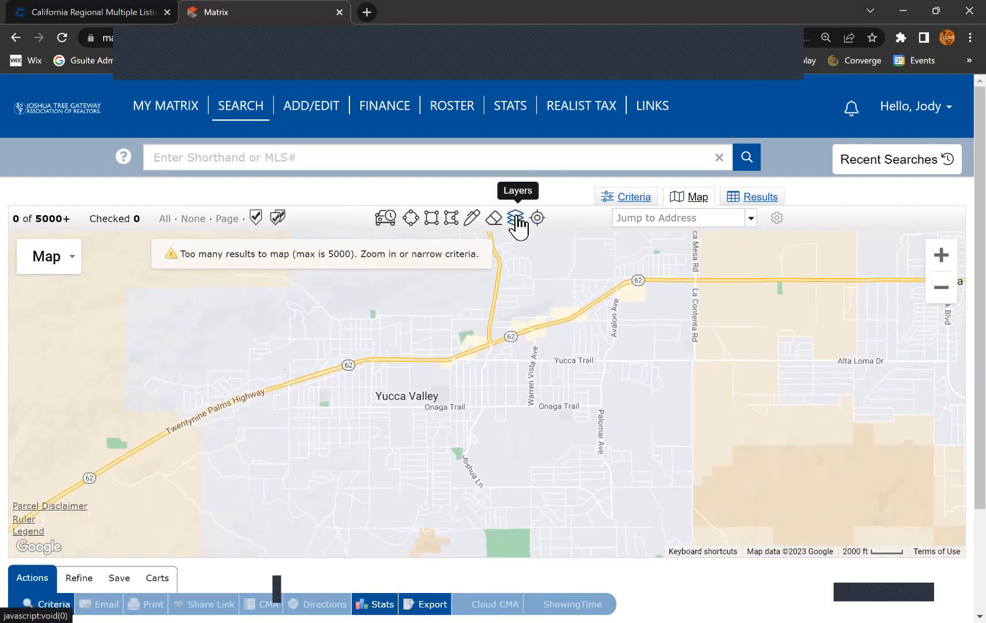
Turn on the MLS Areas boundary layer so labeled areas overlay the Yucca Valley map
left_click(515, 218)
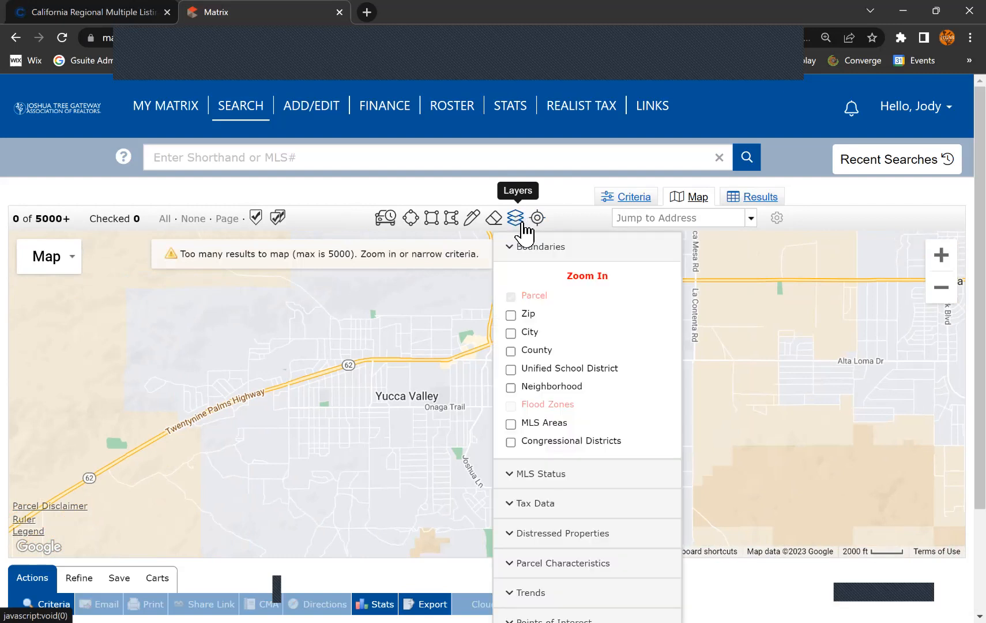
left_click(515, 219)
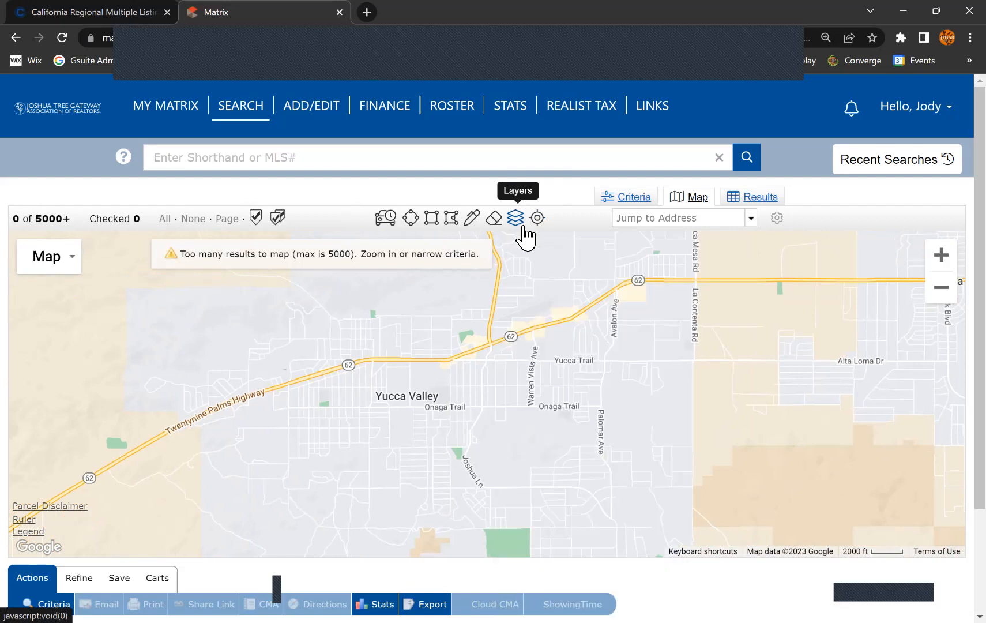
left_click(515, 218)
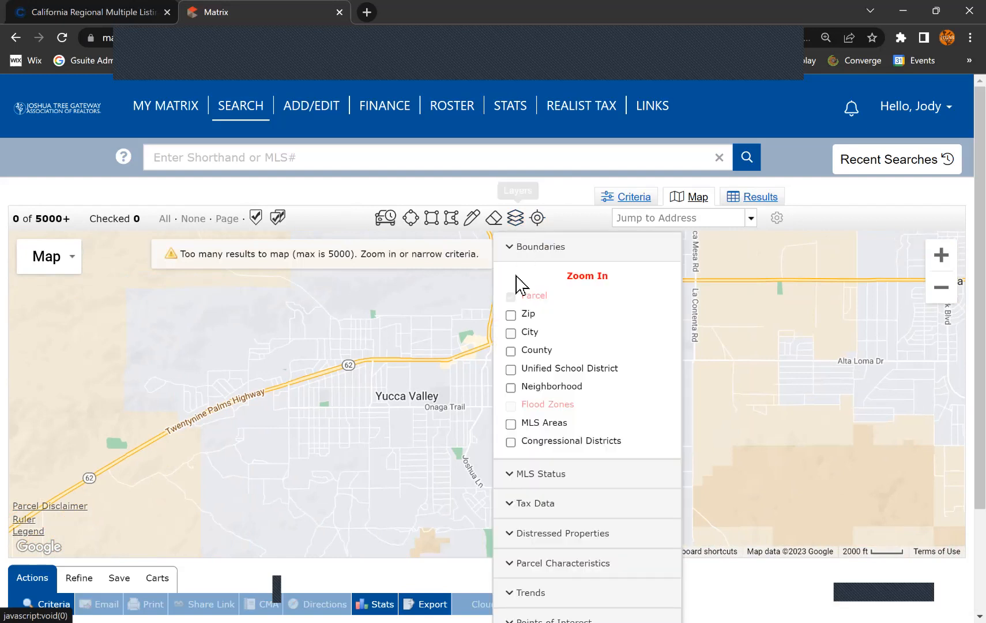
left_click(511, 423)
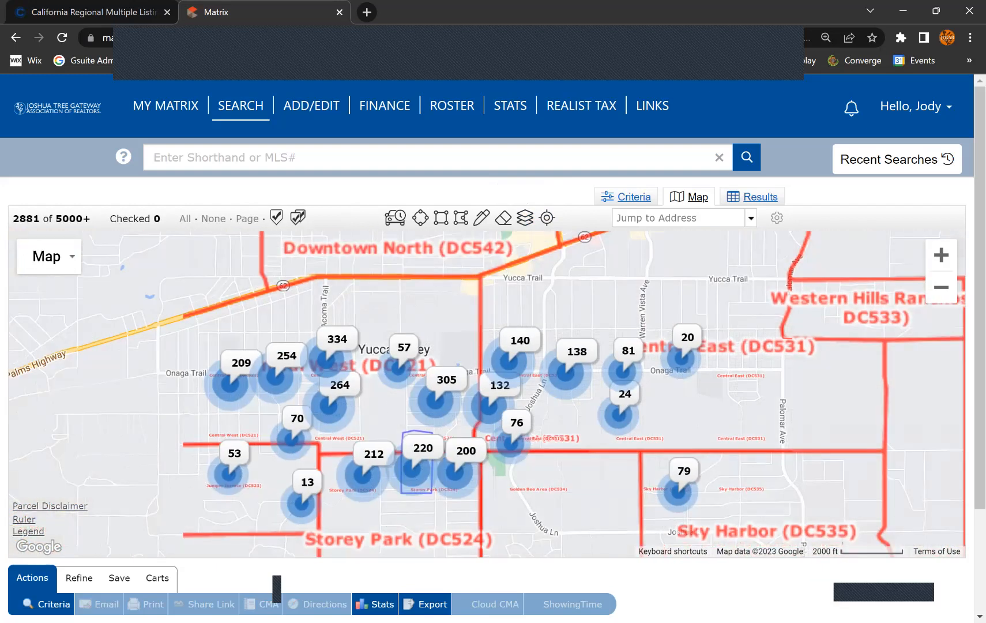
Zoom into the Business District (DC532) area, then back out one level to show neighbors
left_click(941, 288)
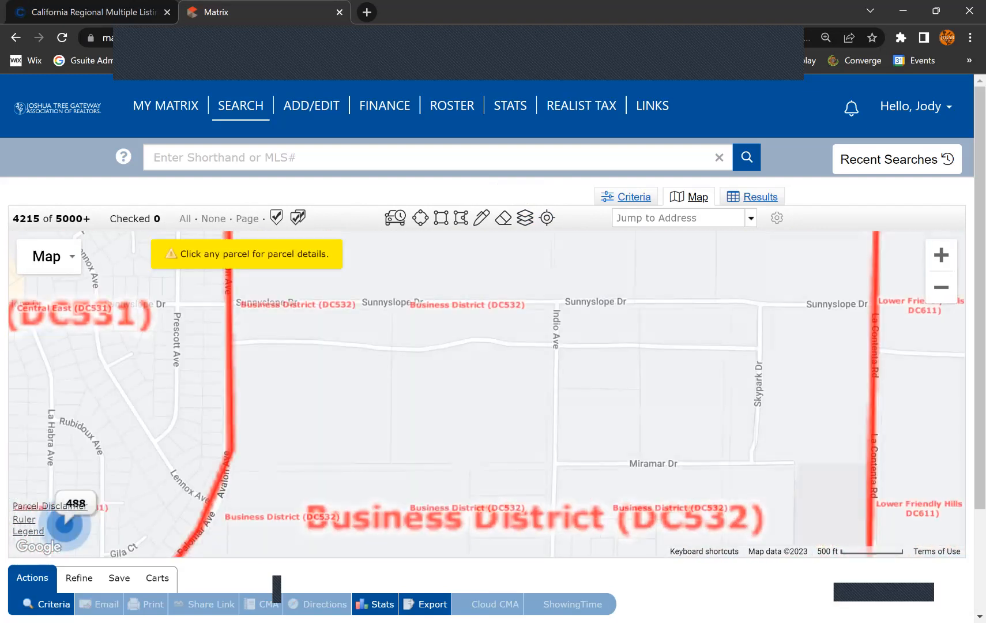
left_click(941, 288)
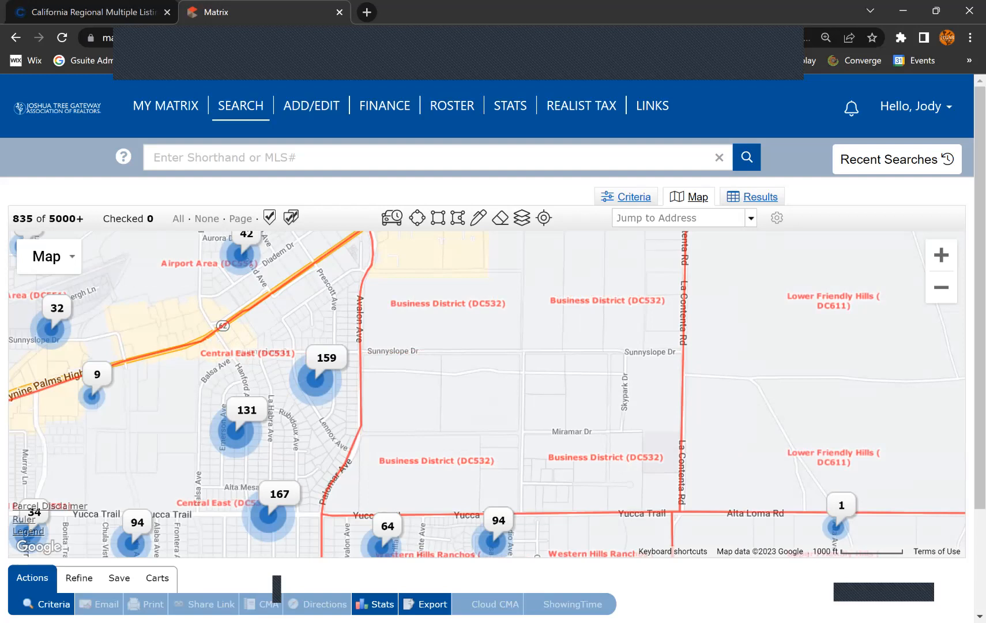
mouse_move(521, 218)
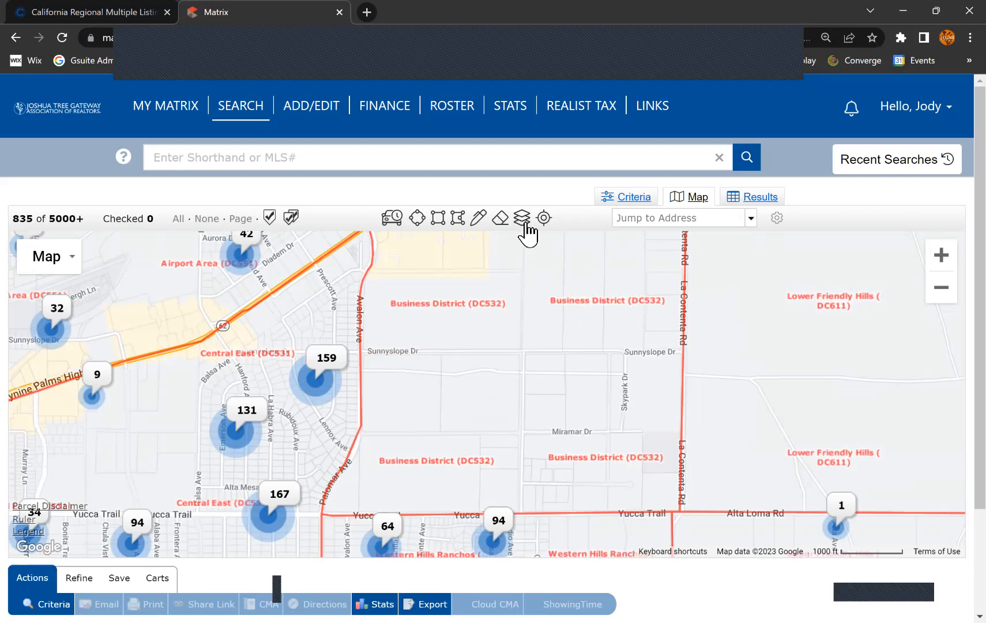
mouse_move(522, 219)
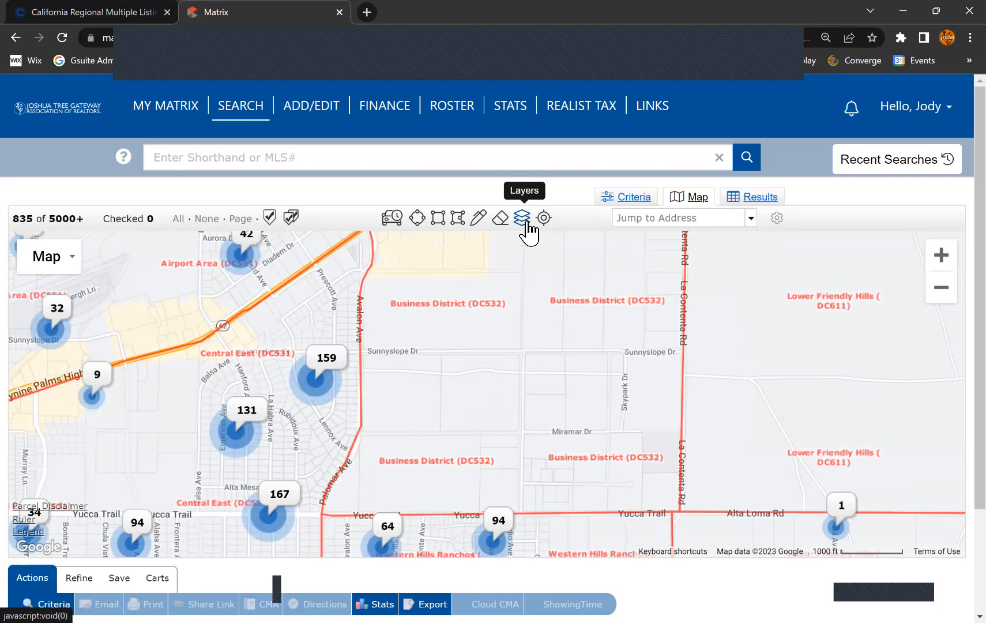
mouse_move(468, 332)
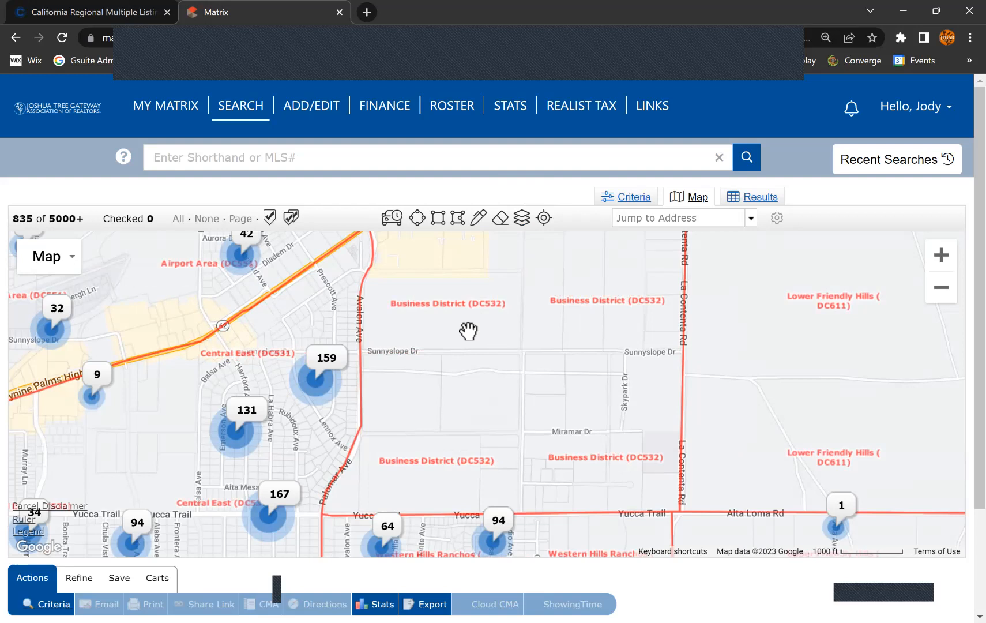